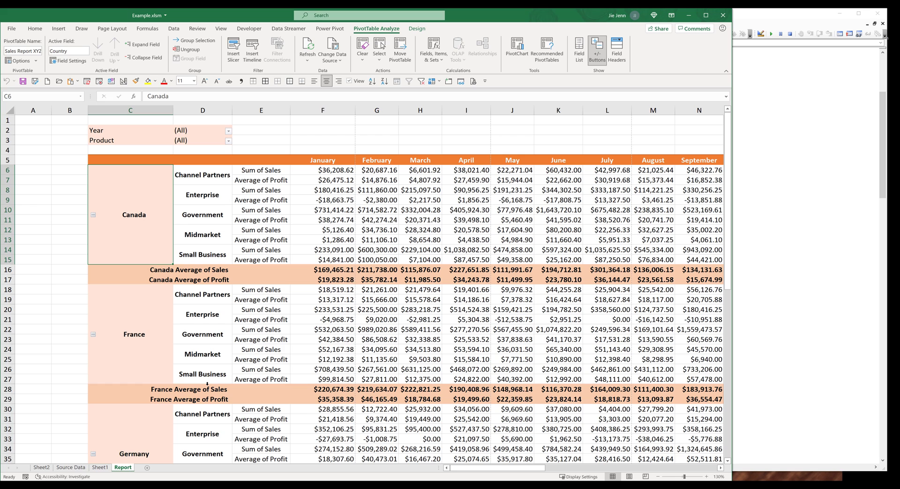
- Remove the Segment field from the Report pivot so sales and profit are summarized by country only
click(260, 329)
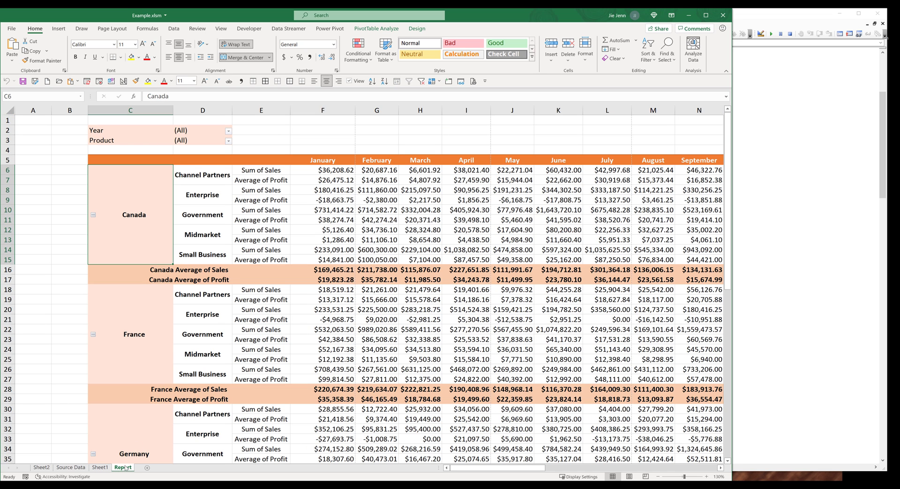
right_click(377, 240)
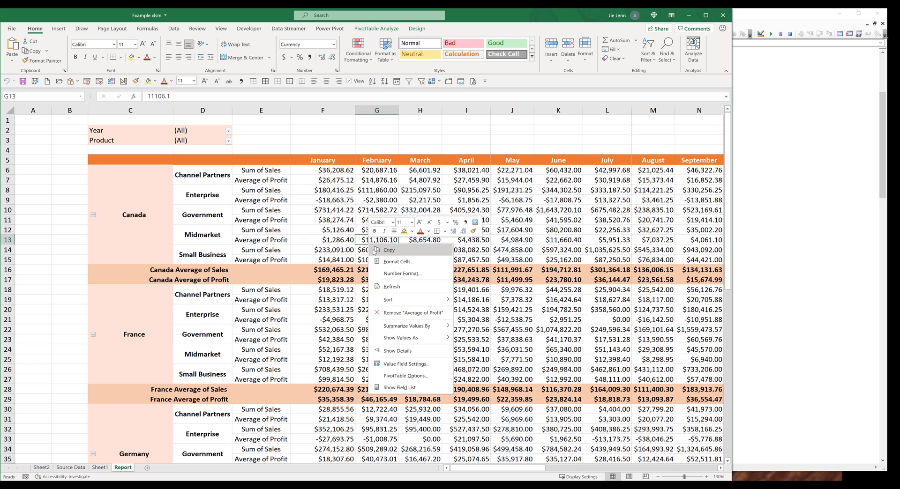
mouse_move(405, 387)
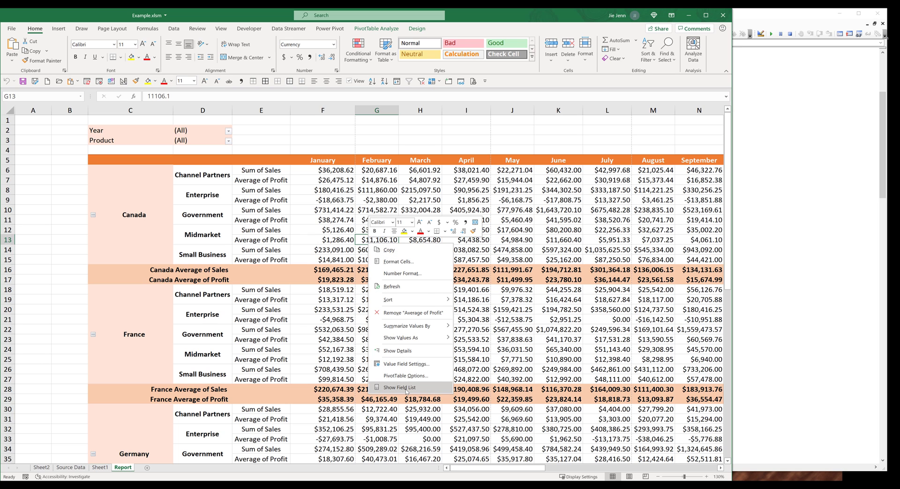
click(398, 388)
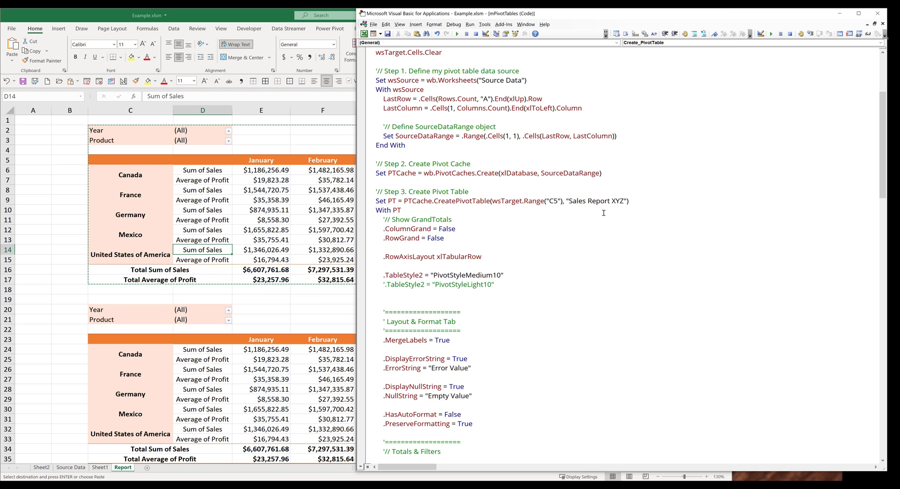
- Declare Private Sub Delete_Pivot_Tables(ByVal worksheet_Name As String) below the existing code
scroll(down, 3)
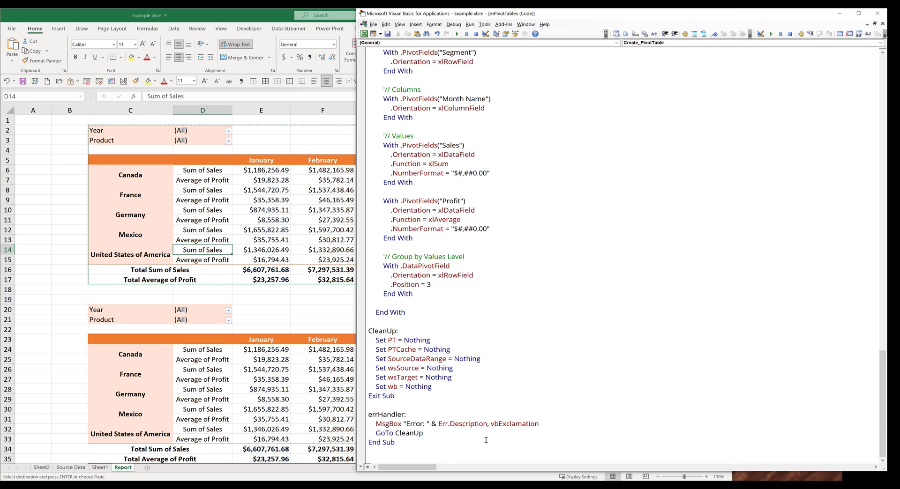
scroll(down, 3)
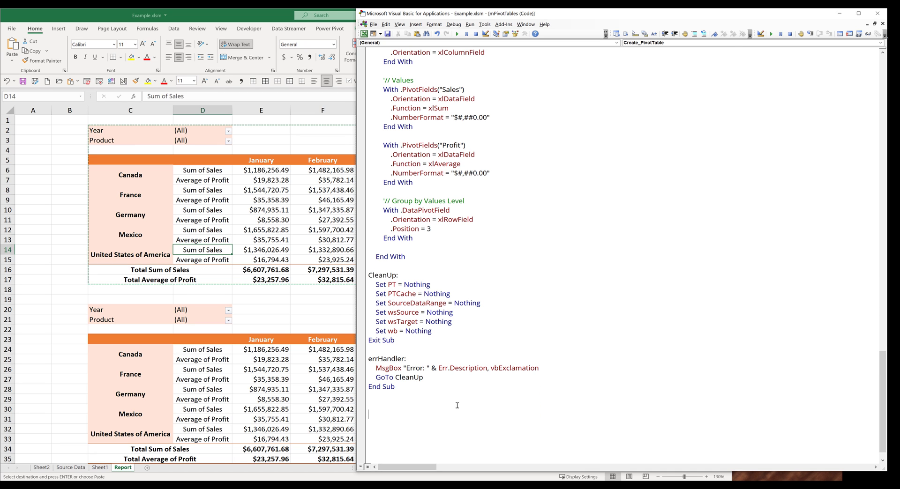
text(private sub De)
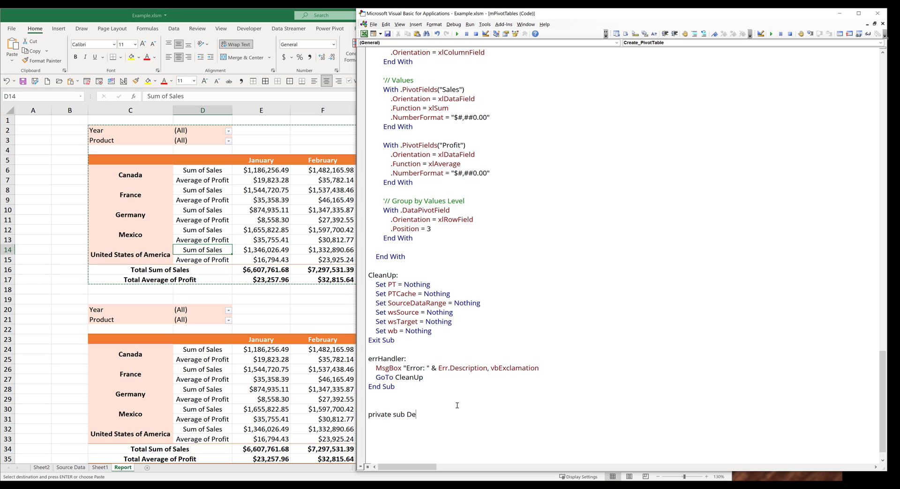
text(lete)
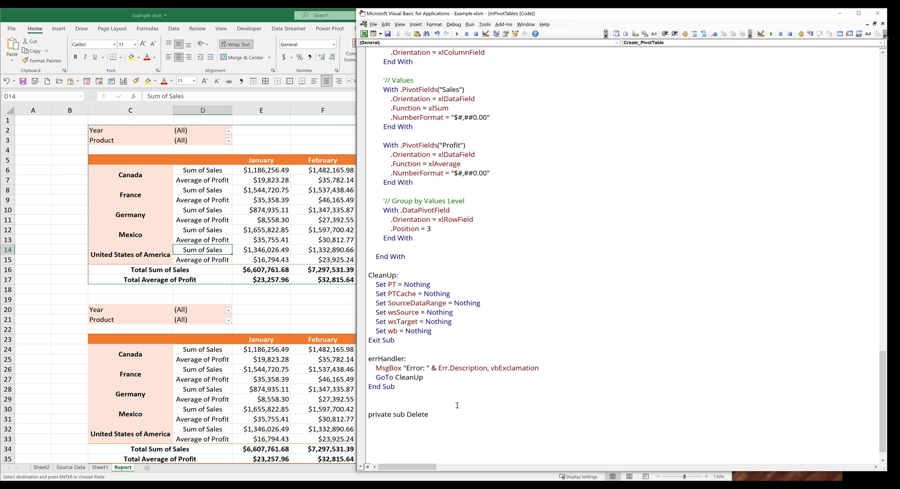
text(_Pivot)
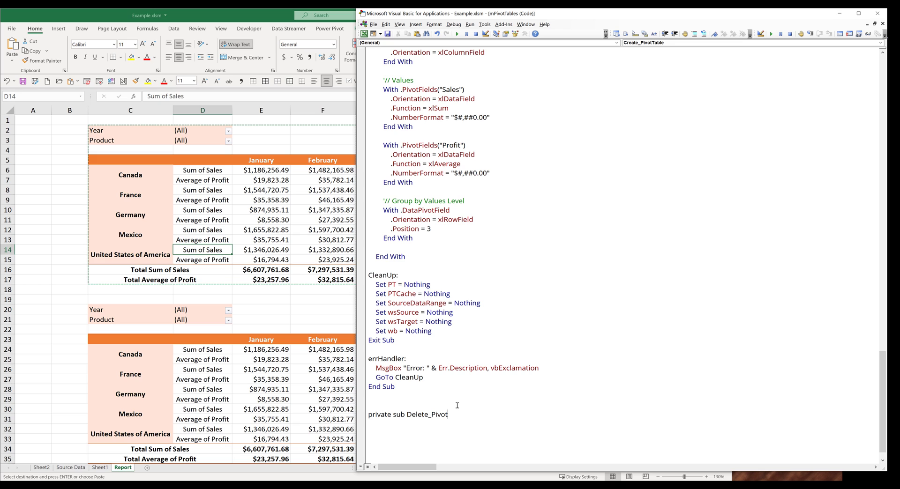
text(_Tables(byval)
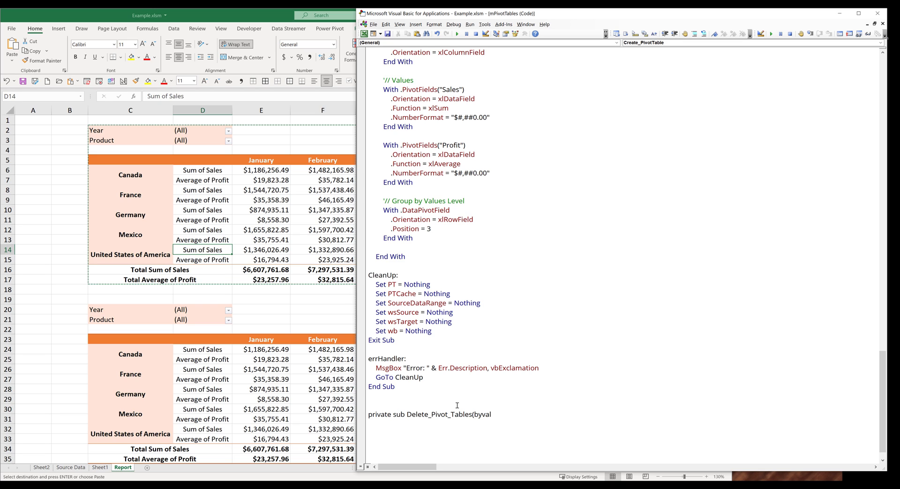
text(w)
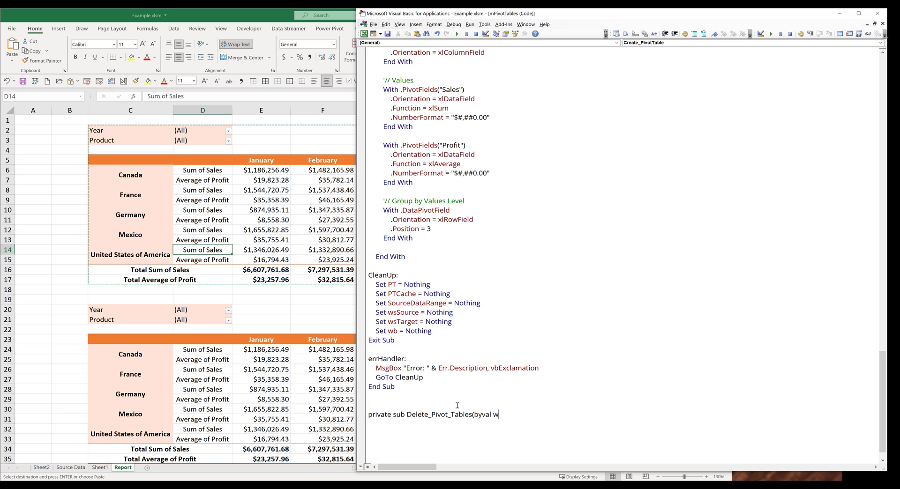
text(orksheet_Name As String)
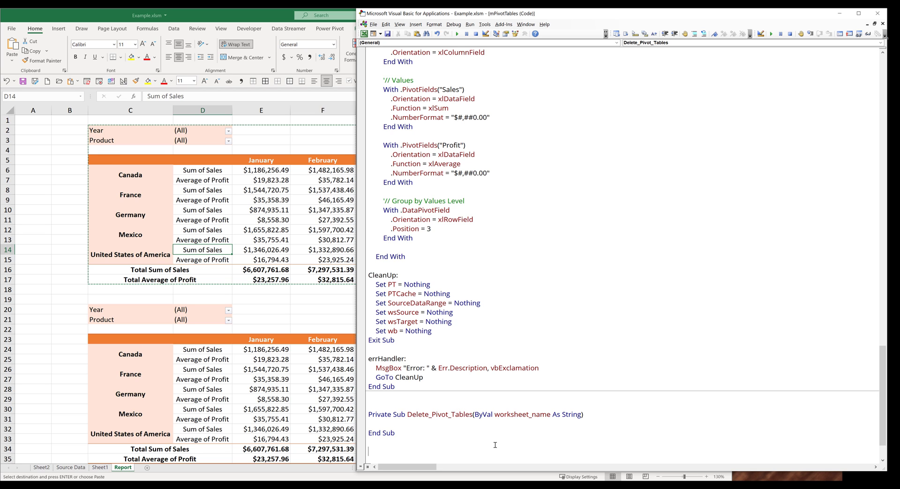
- Make room above the new Delete_Pivot_Tables stub for a test routine
scroll(down, 3)
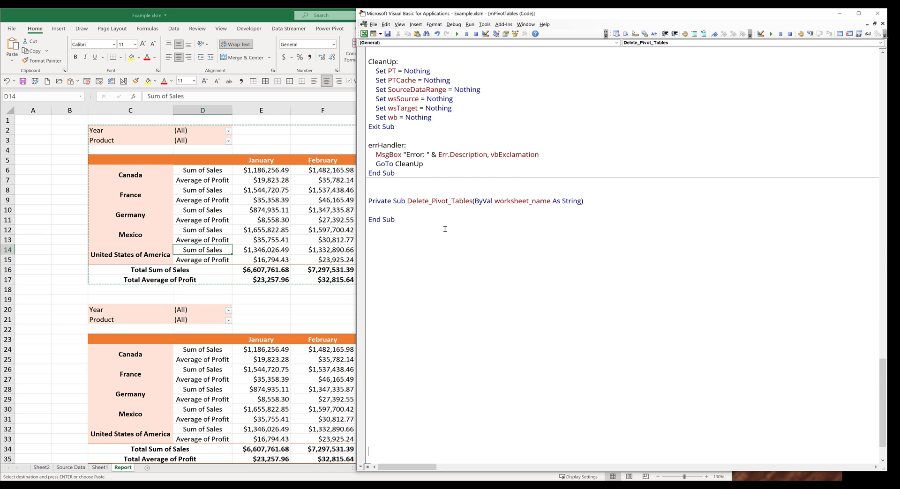
drag(373, 200, 396, 219)
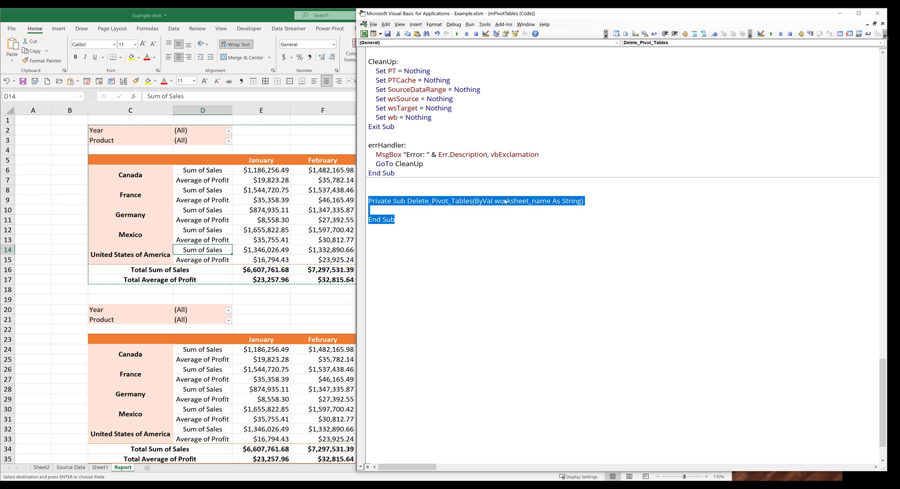
click(518, 200)
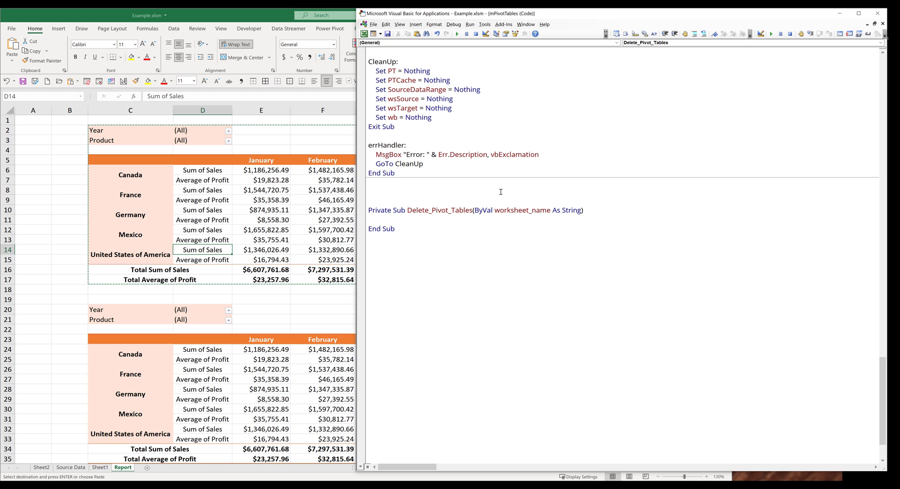
- Add a Sub Delete_PT_Test() stub above the deleter routine
text(Sub)
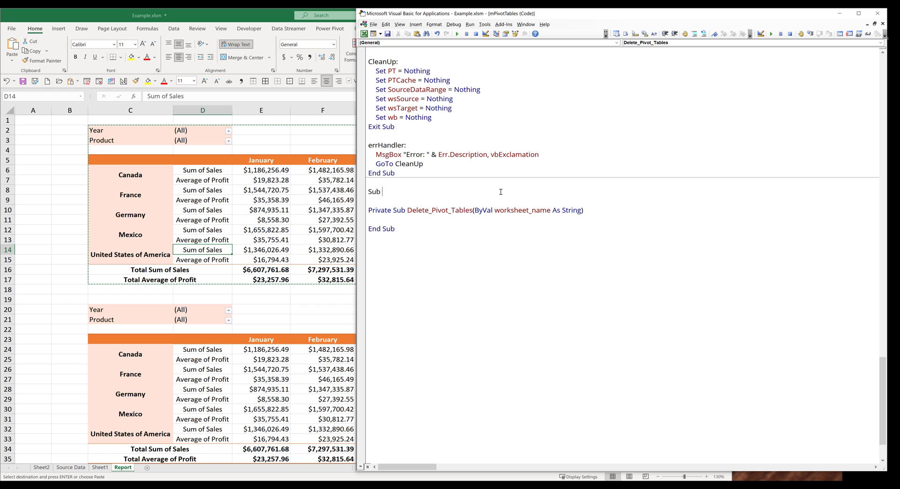
text(Delete_PT)
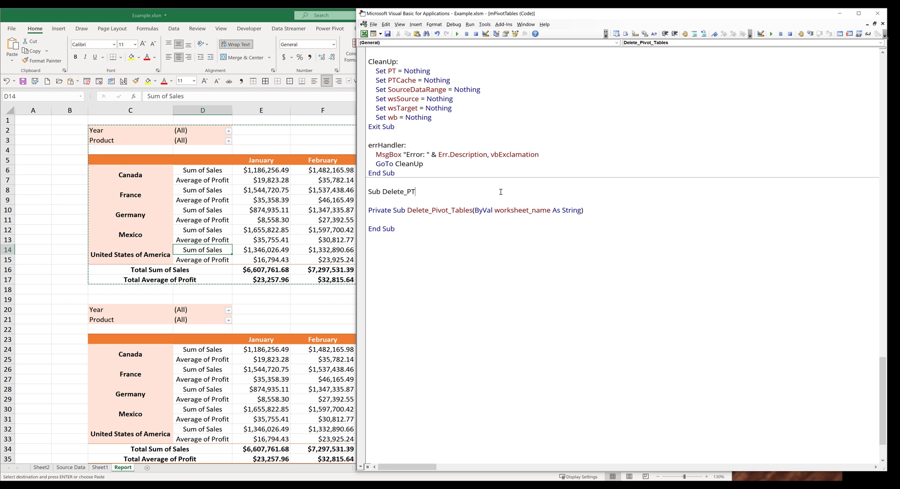
text(_Test())
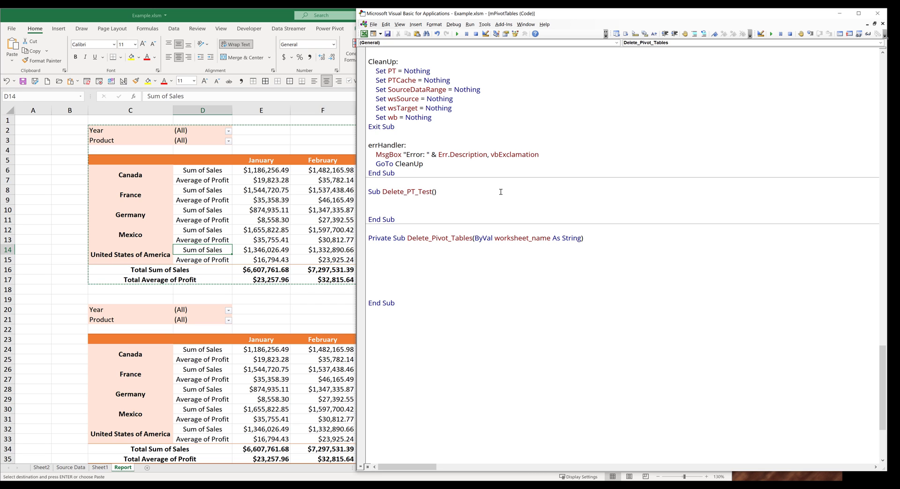
- Declare ws As Worksheet and PT As PivotTable, with an On Error GoTo errHandle trap and label
text(dim)
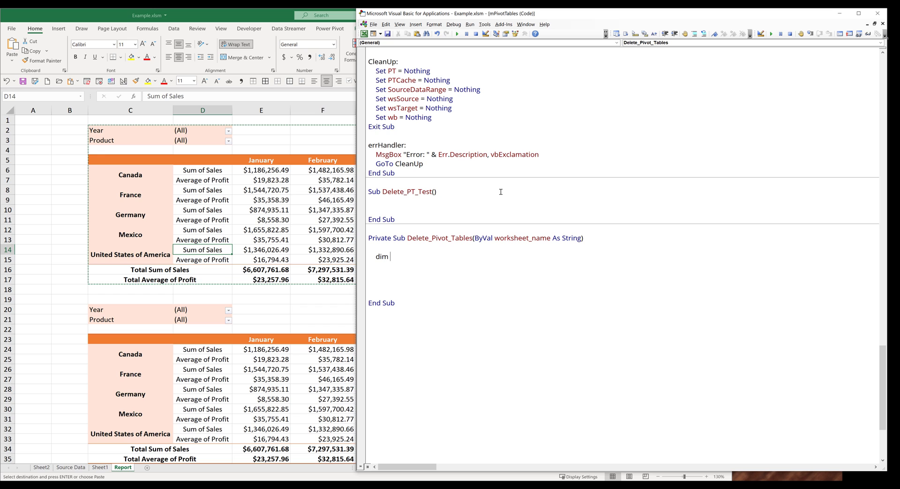
text(ws as wor)
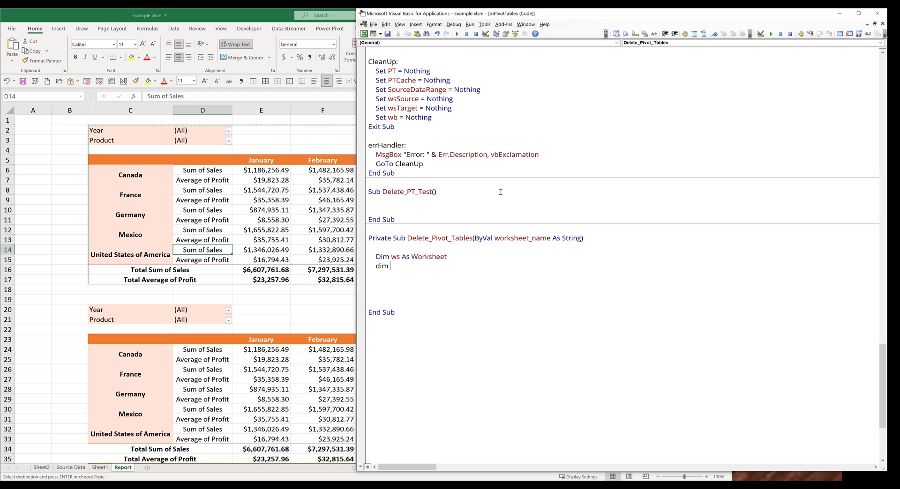
text(PT as pivo)
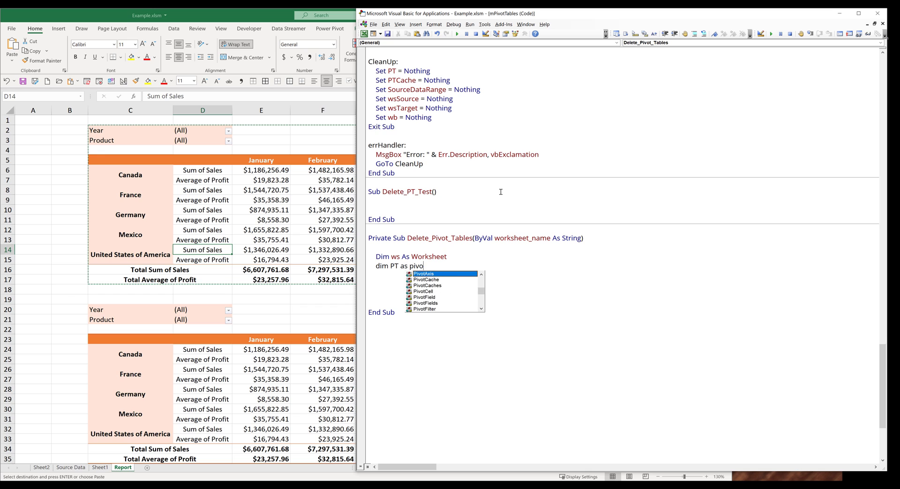
text(tTable)
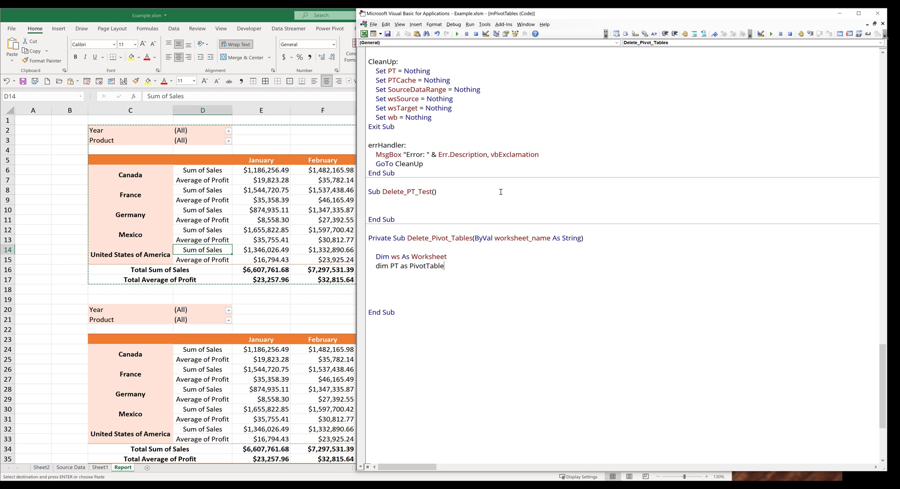
text(on e)
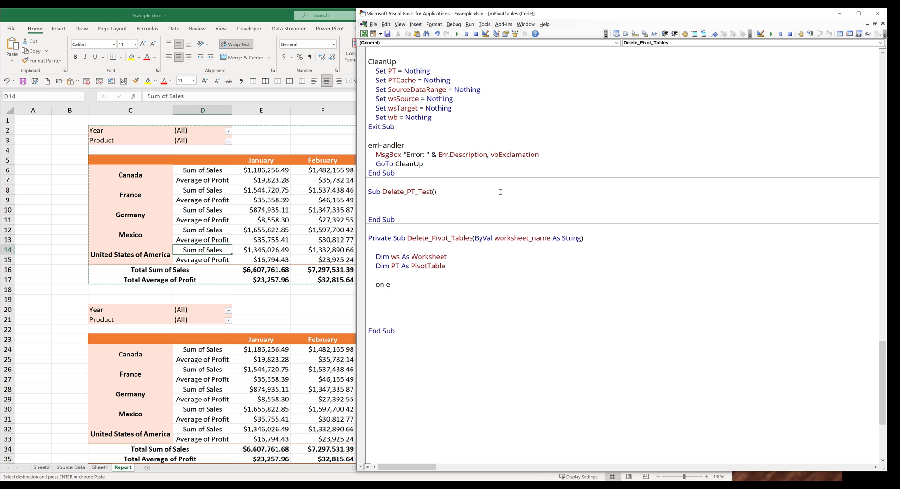
text(rror)
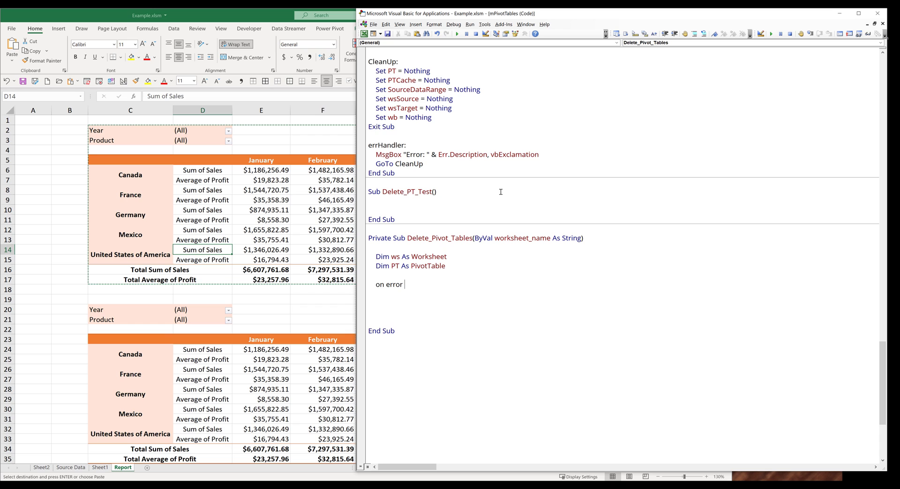
text(goto errHnad)
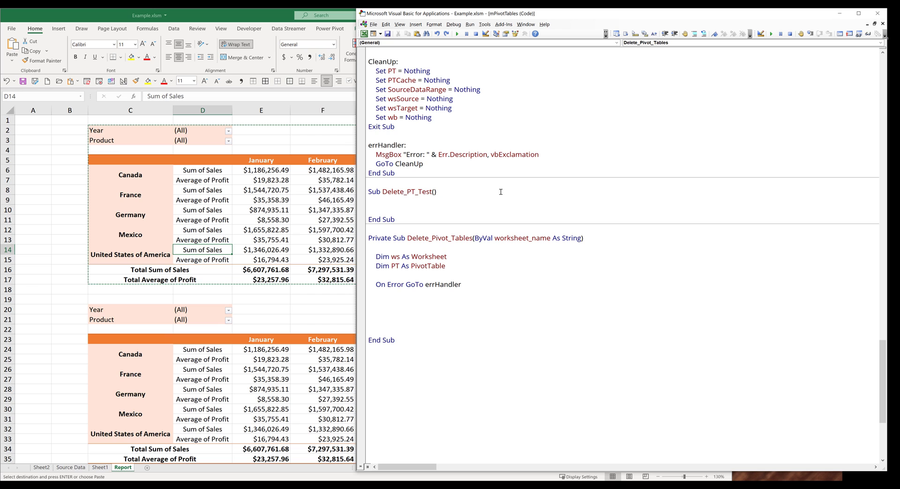
text(err)
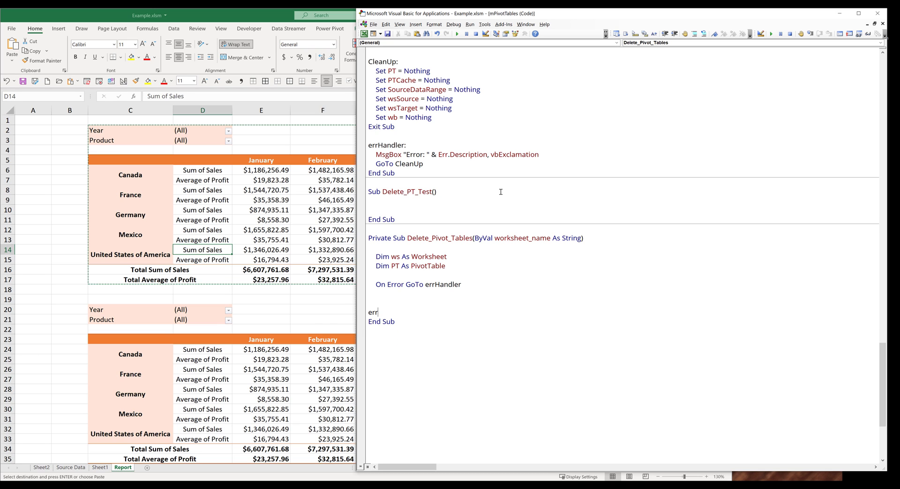
text(Han)
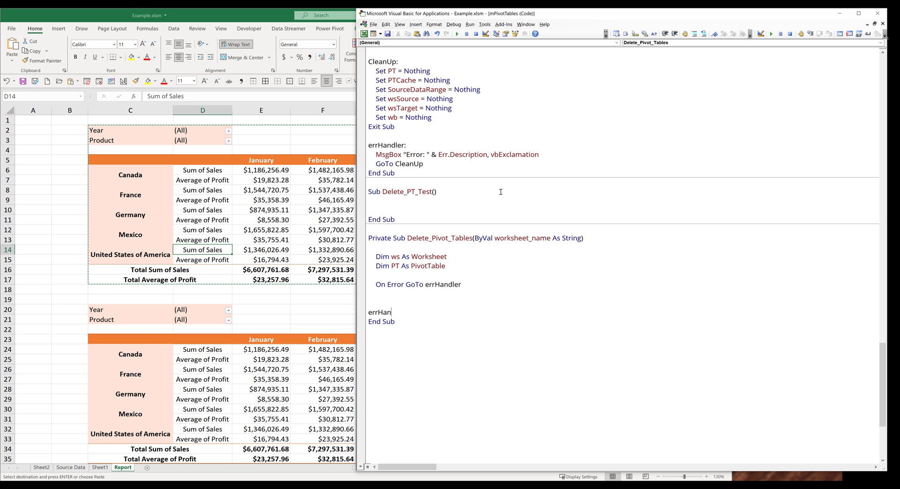
text(dle:)
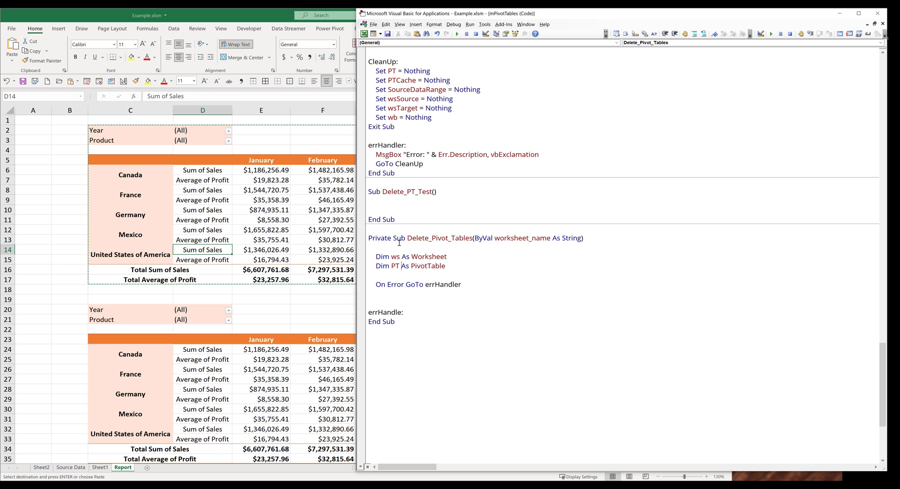
key(enter)
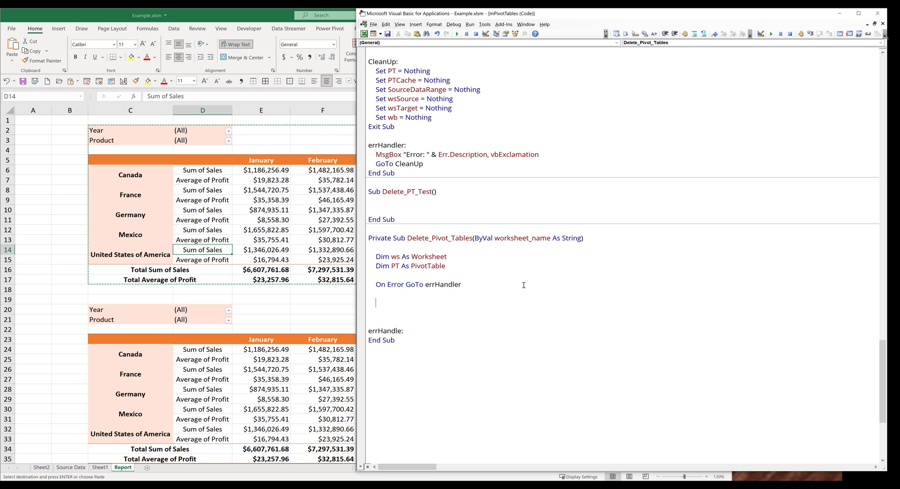
- Set ws = ThisWorkbook.Worksheets(worksheet_name) and add a comment about iterating each pivot table
text(set)
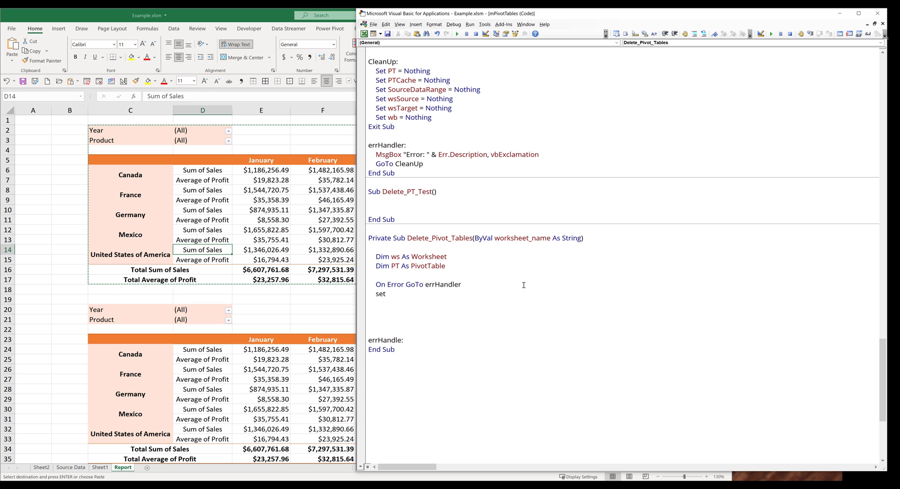
text(ws)
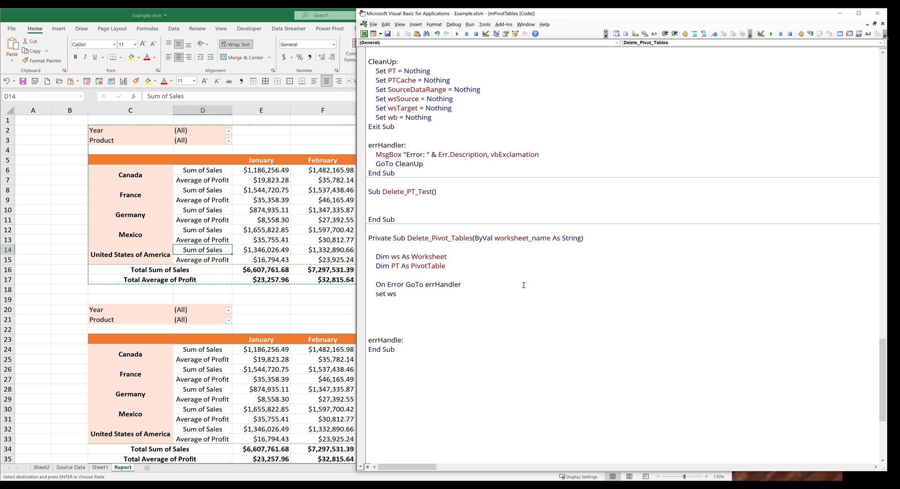
text(=)
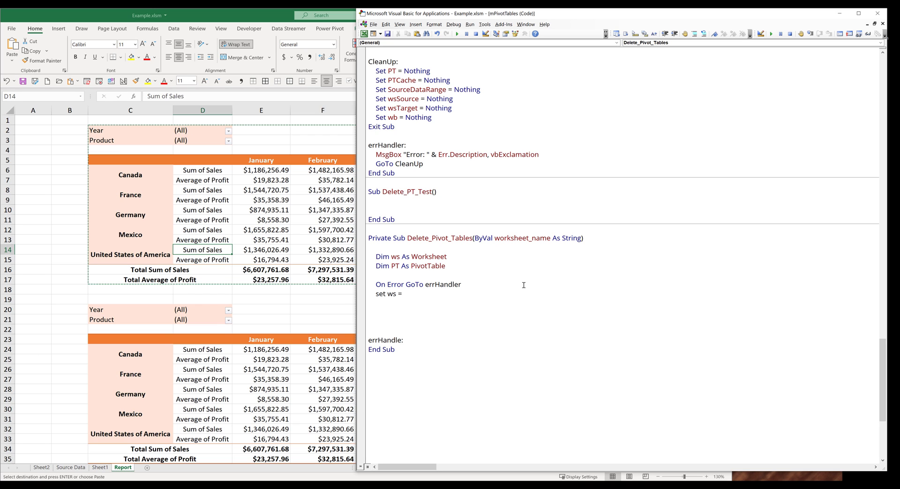
text(thisworkbook.)
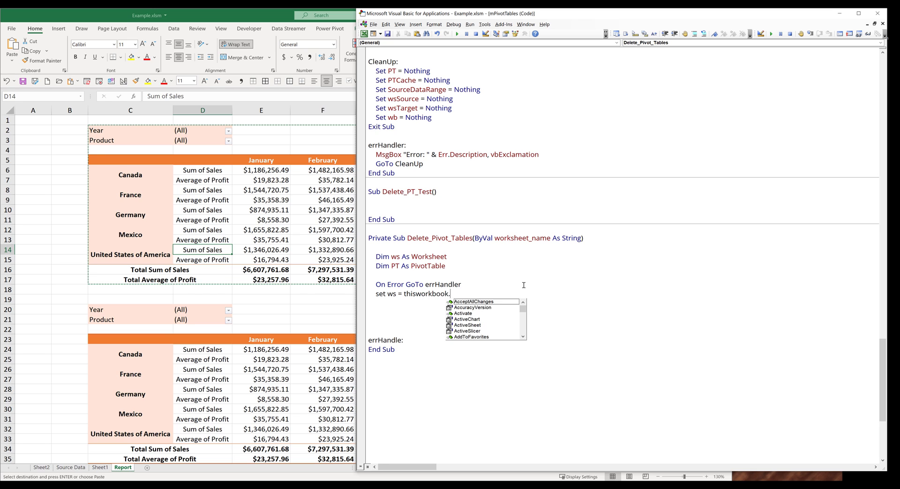
text(Worksheets()
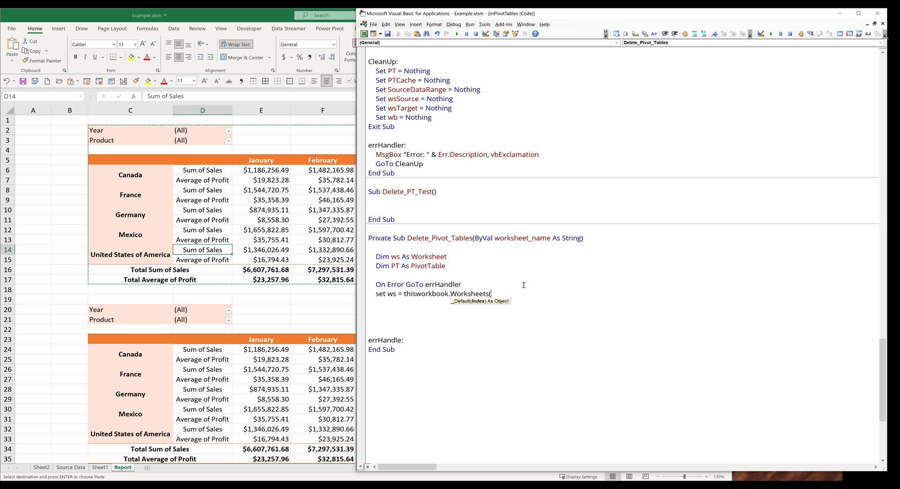
text(worksheet_name)
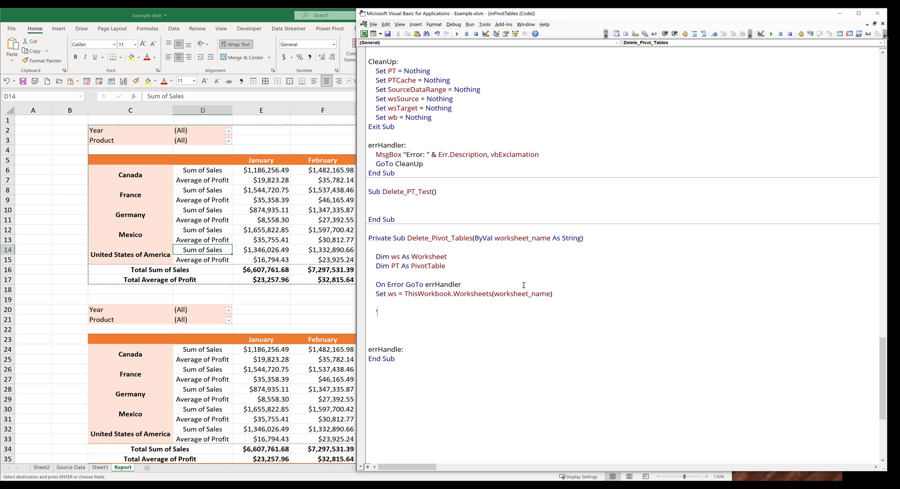
text('// iterate each pivot table in)
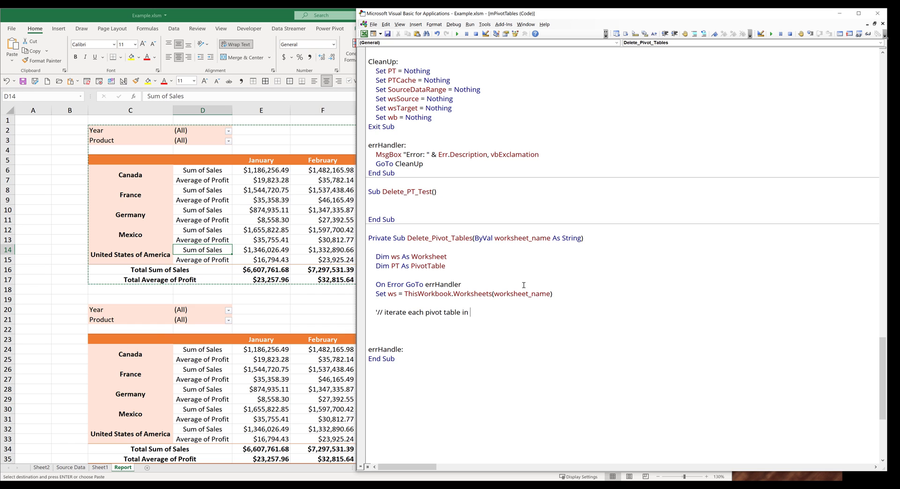
text(the worksheet)
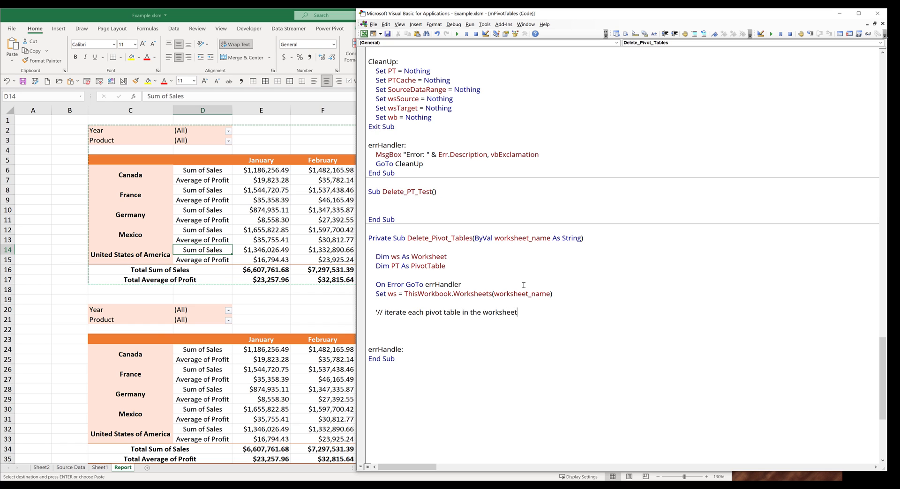
- Write a For Each PT In ws.PivotTables loop that clears PT.TableRange2
text(for)
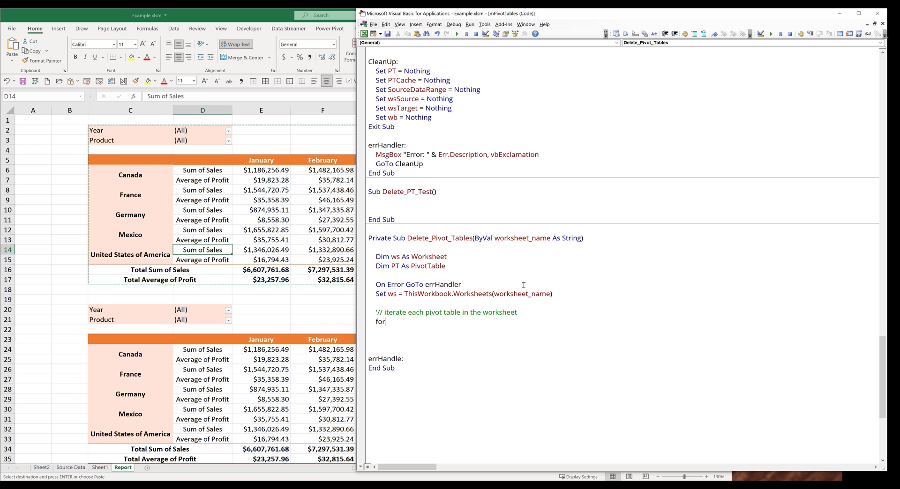
text(each p)
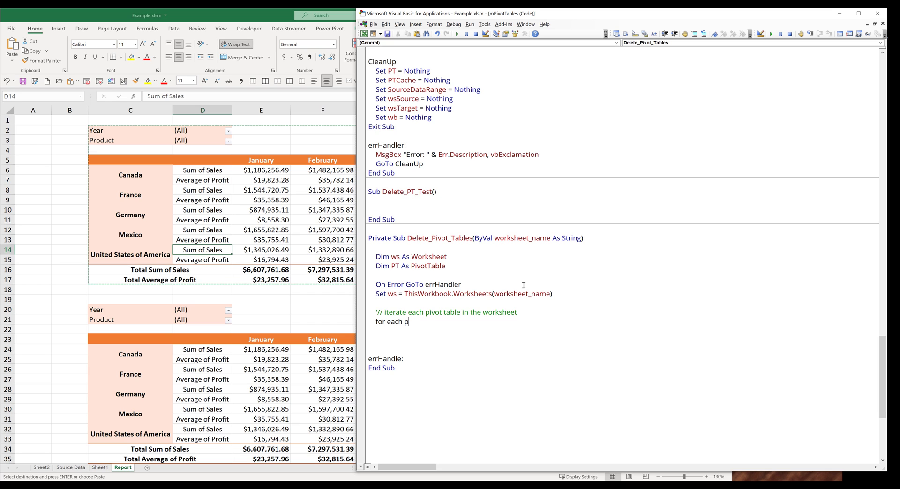
text(t in)
text(Next PT)
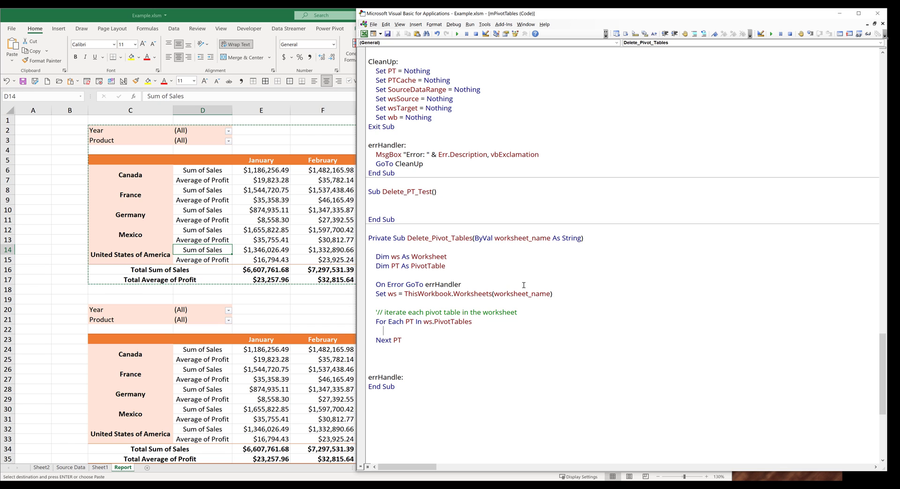
text(pt)
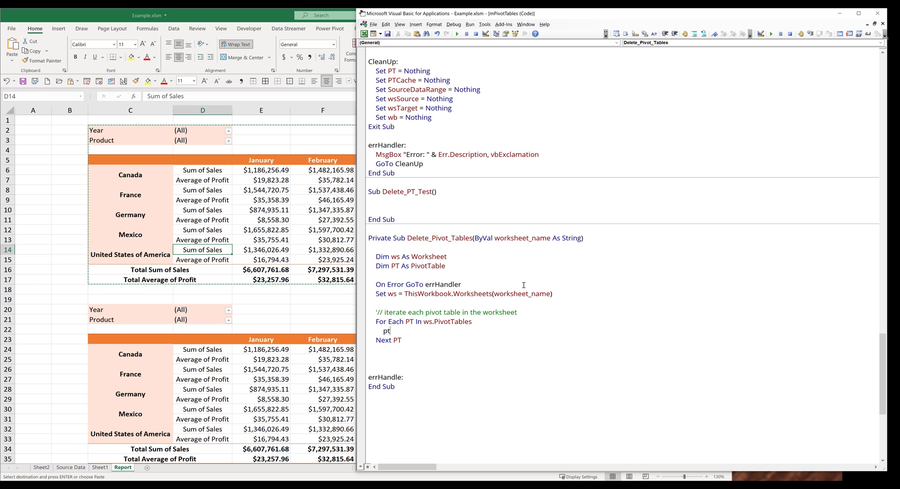
text(.ta)
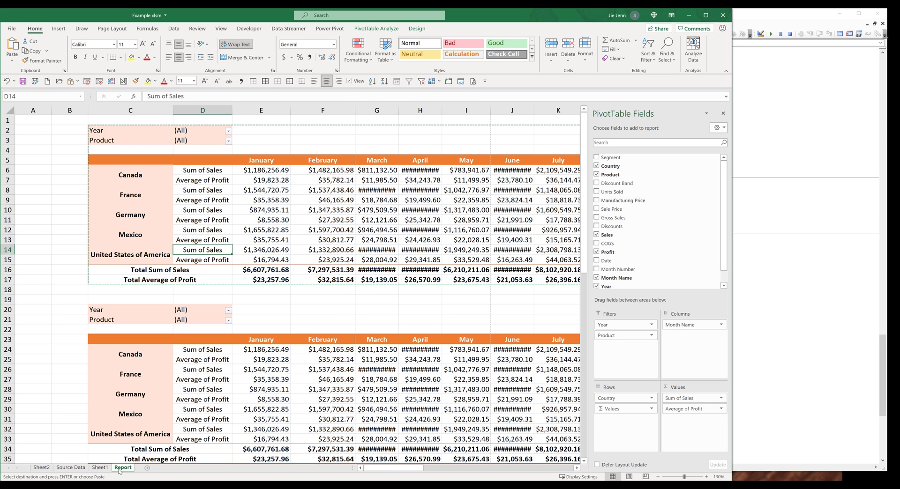
- Copy the Report sheet and rename the copy Test2
click(150, 468)
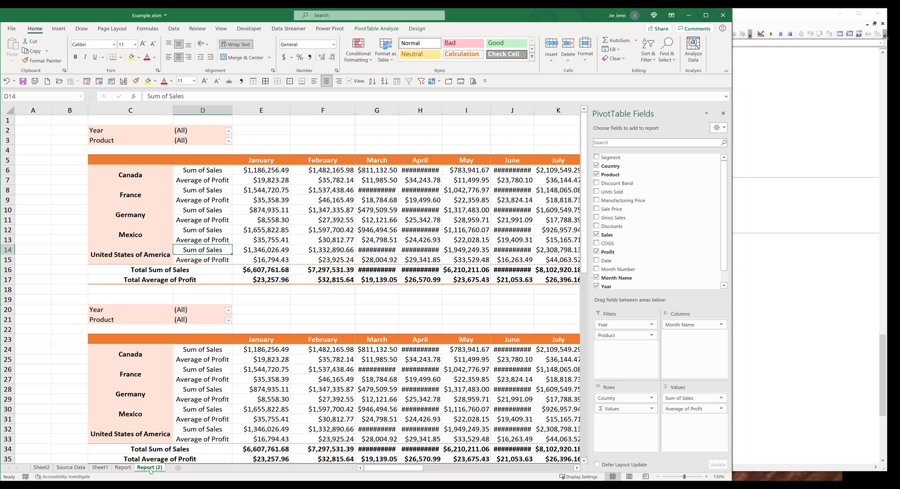
click(149, 467)
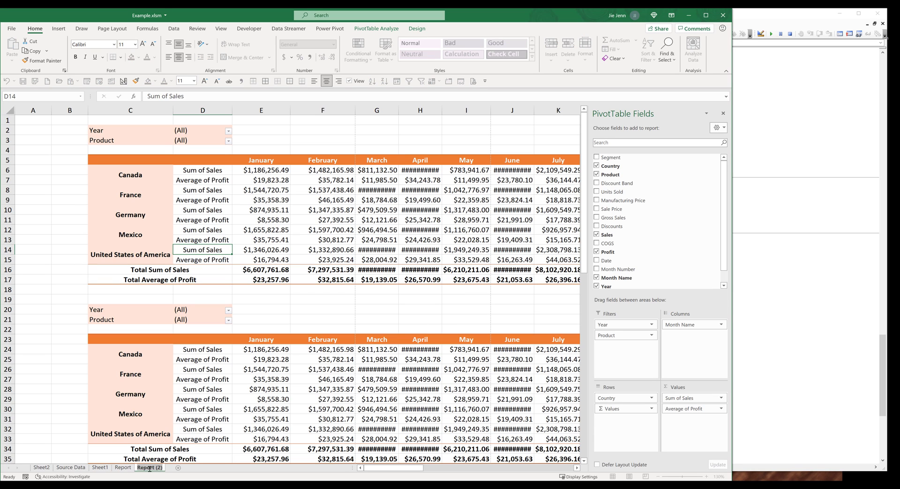
double_click(150, 468)
text(Test2)
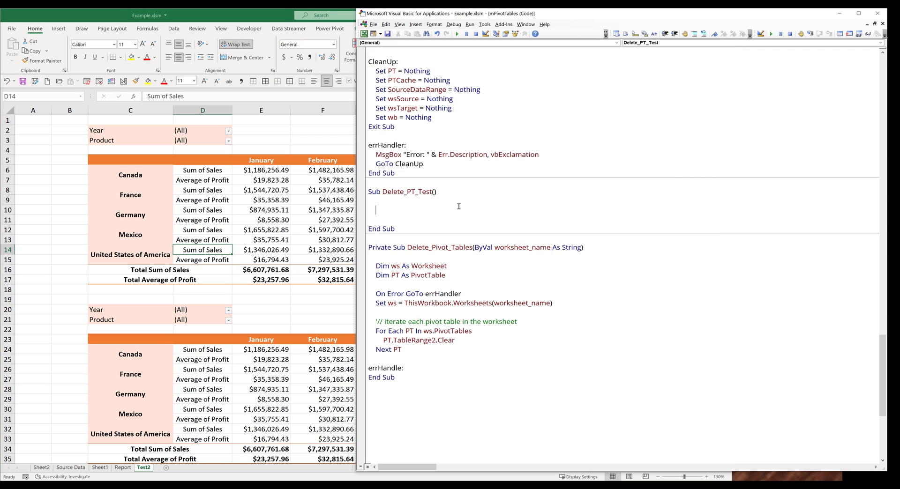
- In Delete_PT_Test, call Delete_Pivot_Tables for "Report" and again for the "Test2" sheet
key(Backspace)
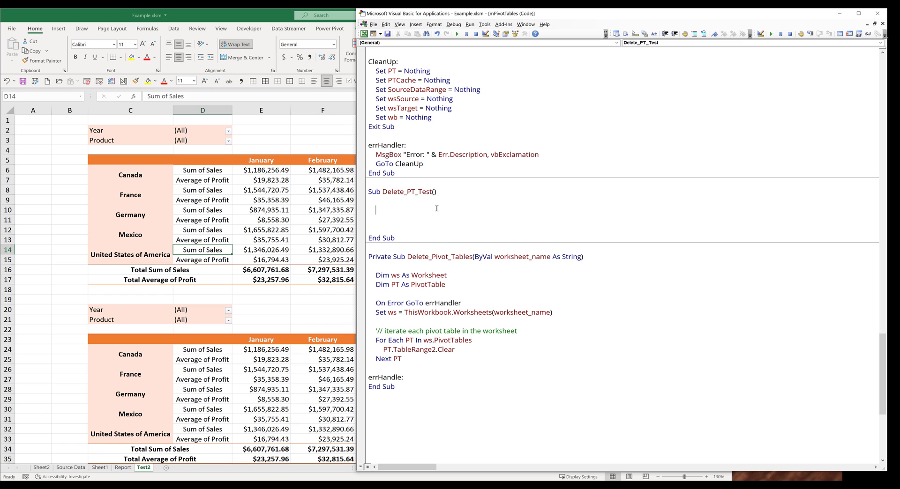
text(call delete)
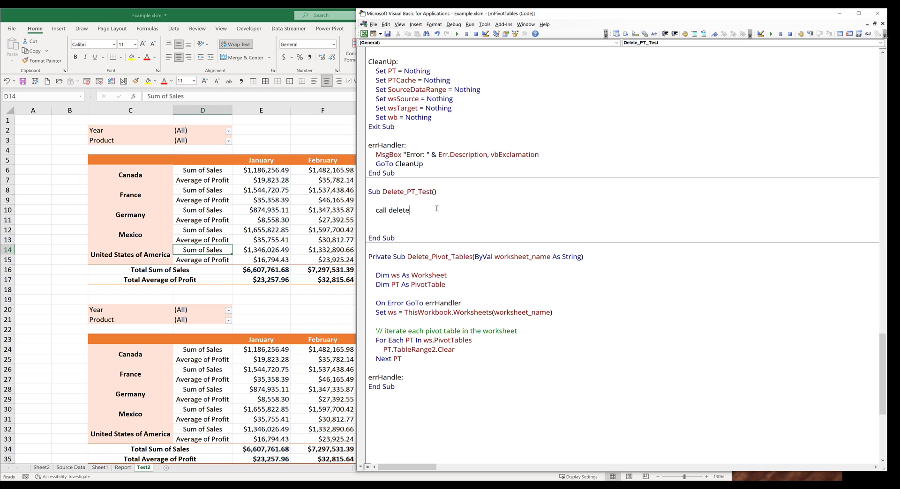
text(_pivot_ta)
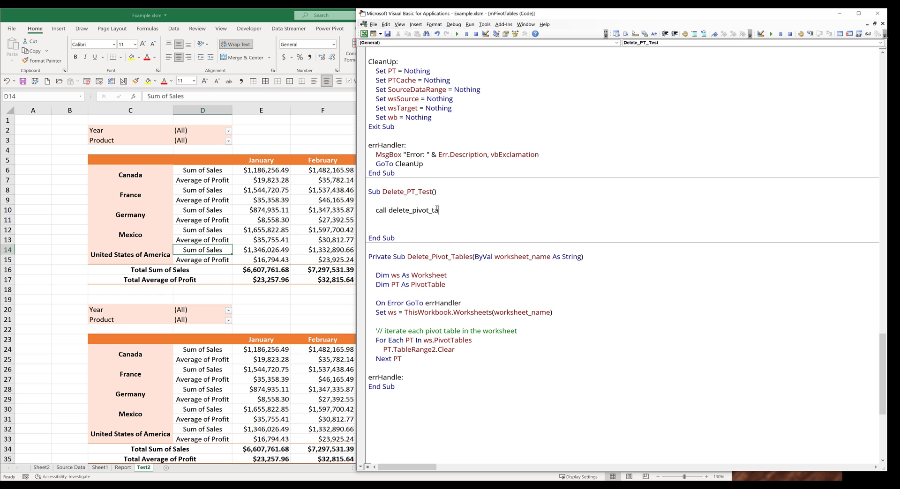
text(bles("R)
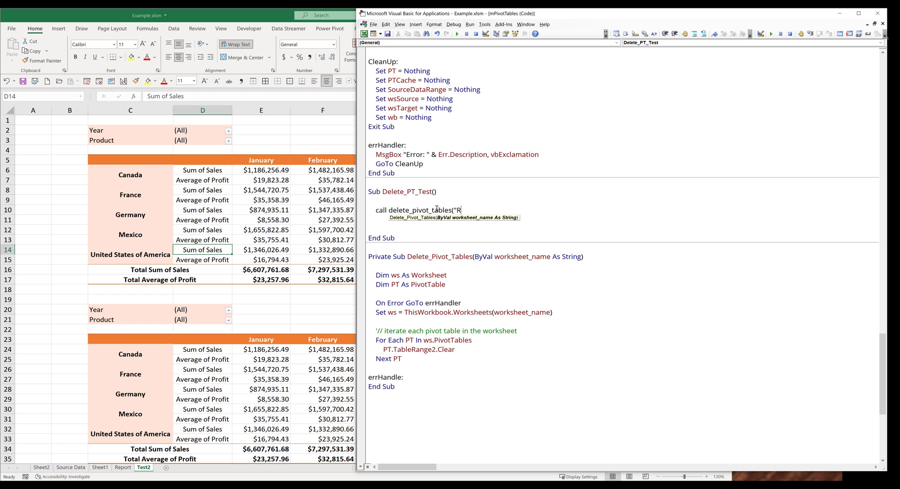
text(eport"))
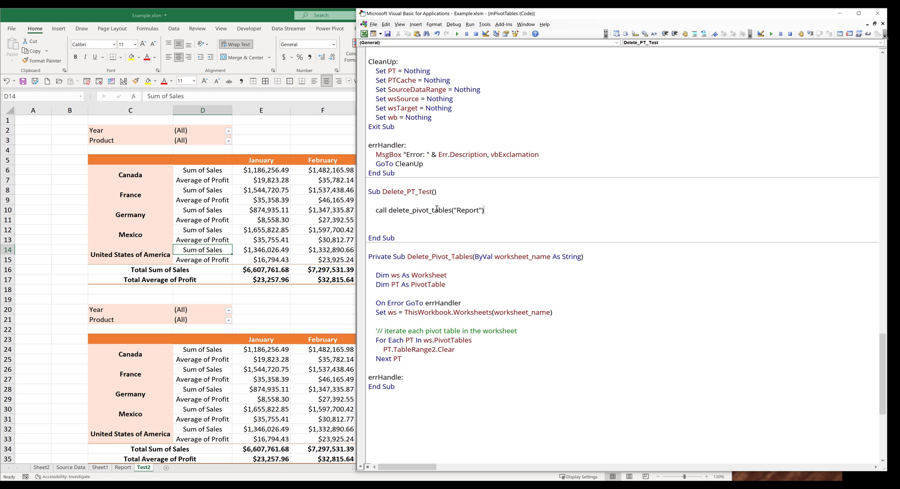
text(Call Delete_Pivot_Tables("Report"))
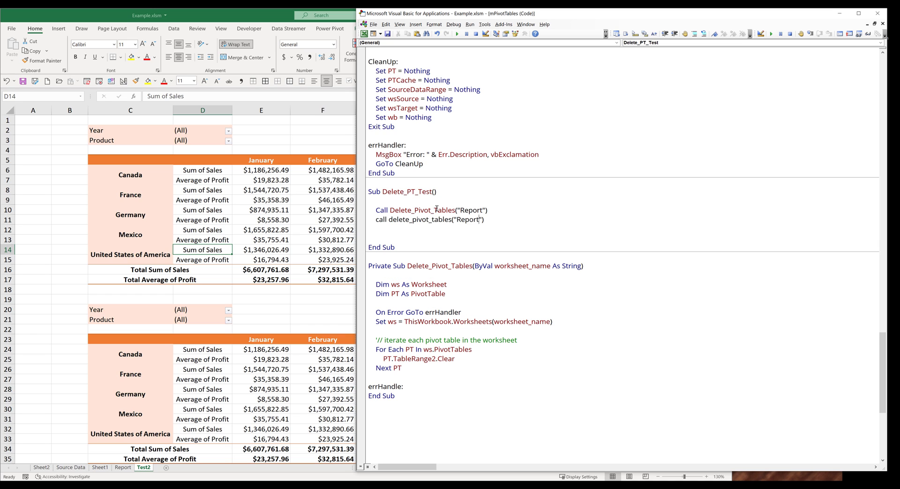
text(Test)
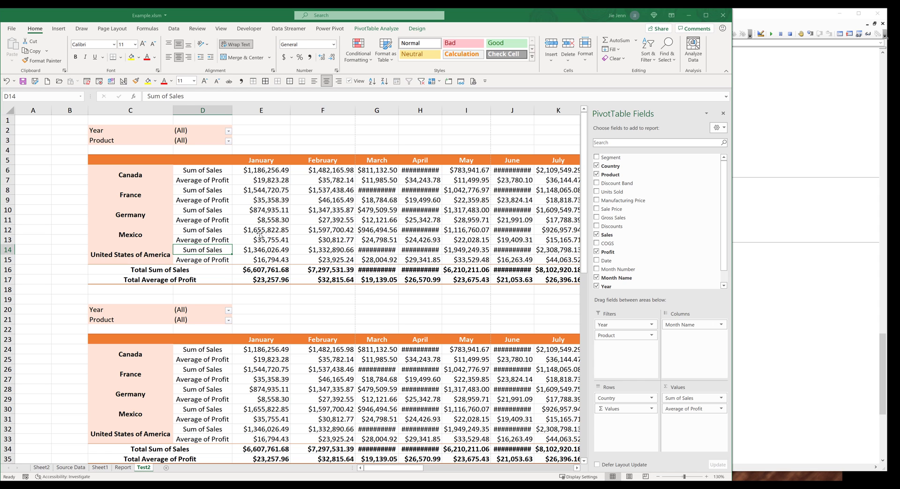
- Run the Delete_PT_Test macro from the Macros list and dismiss the label-not-defined compile error
click(261, 230)
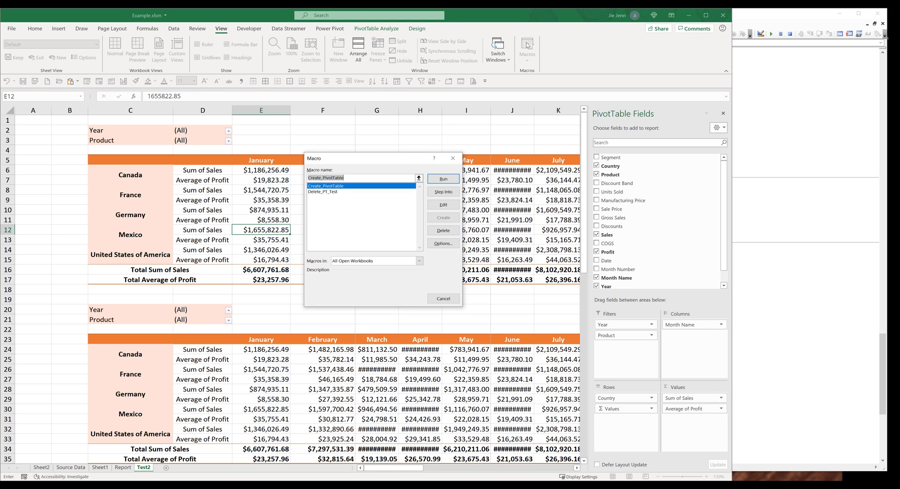
click(323, 191)
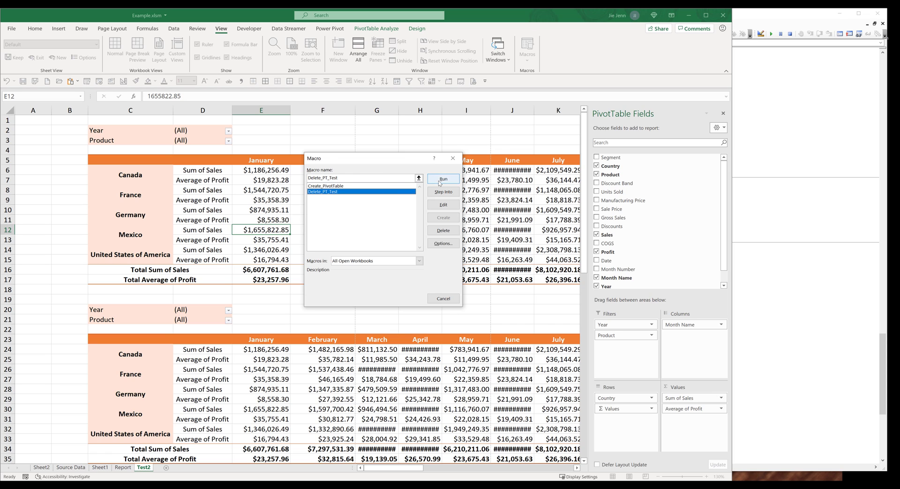
click(443, 180)
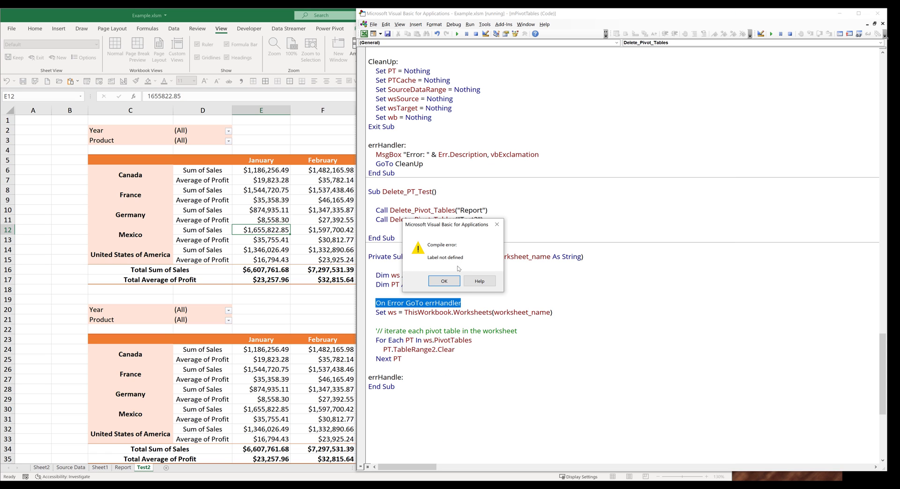
click(444, 281)
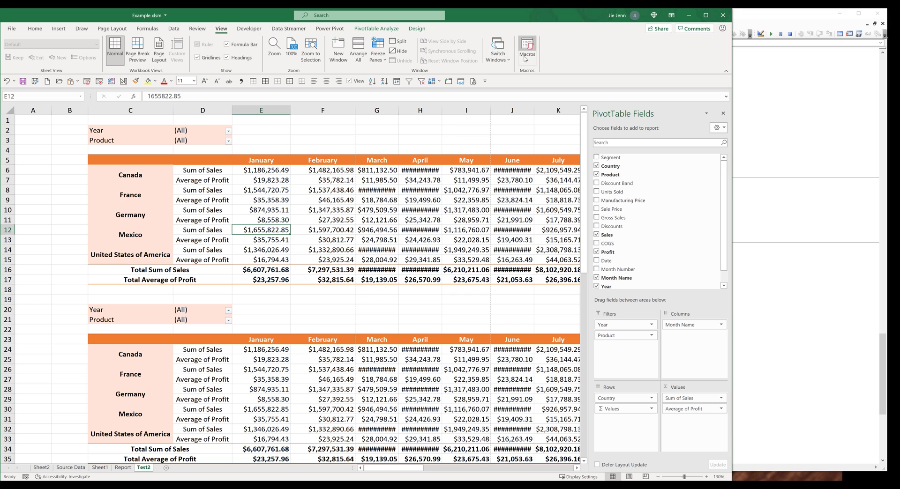
- After fixing the label, rerun Delete_PT_Test so Test2's pivot tables are cleared
click(526, 49)
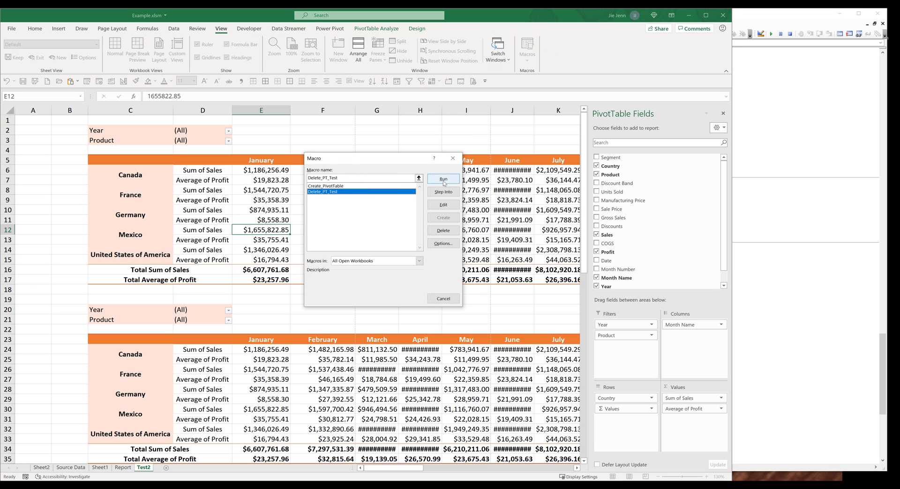
click(442, 179)
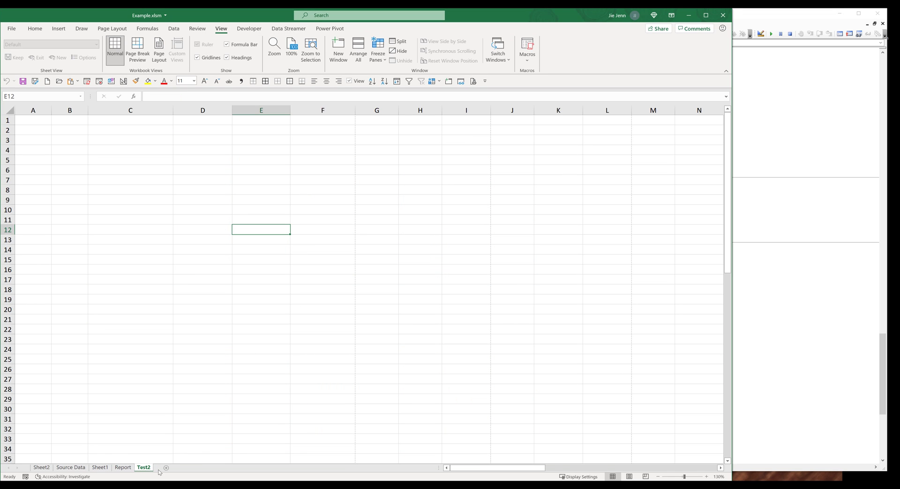